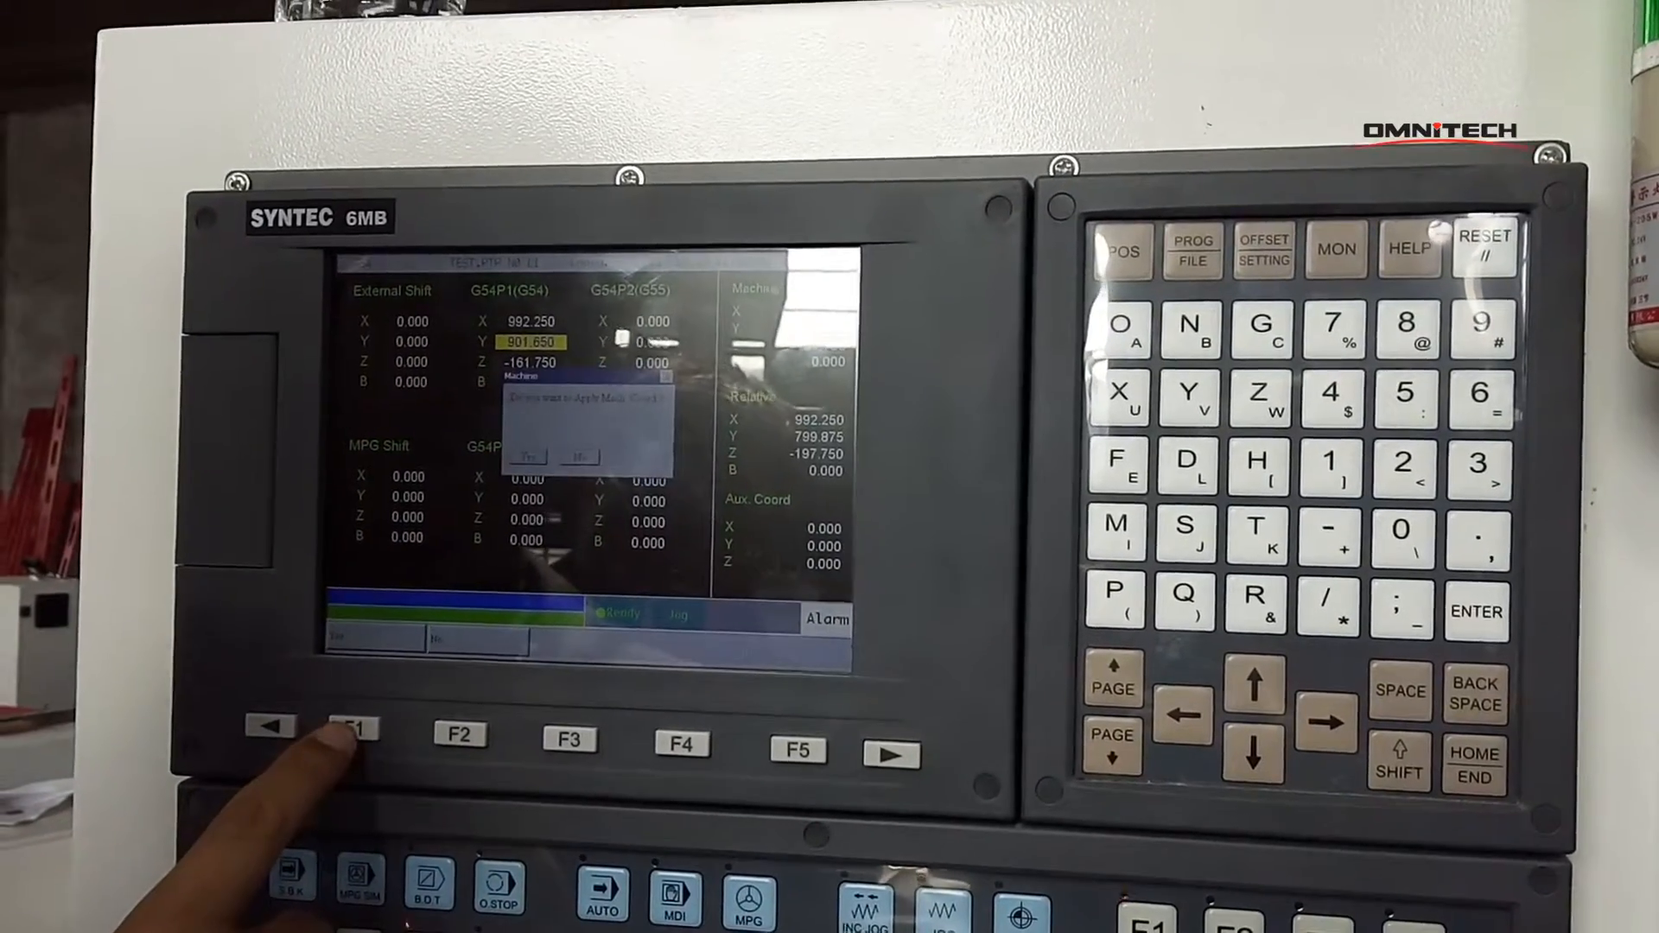
Load the machine position into G54 so Y reads 799.875 and Z -197.750
{"action": "left_click", "coordinate": [356, 734]}
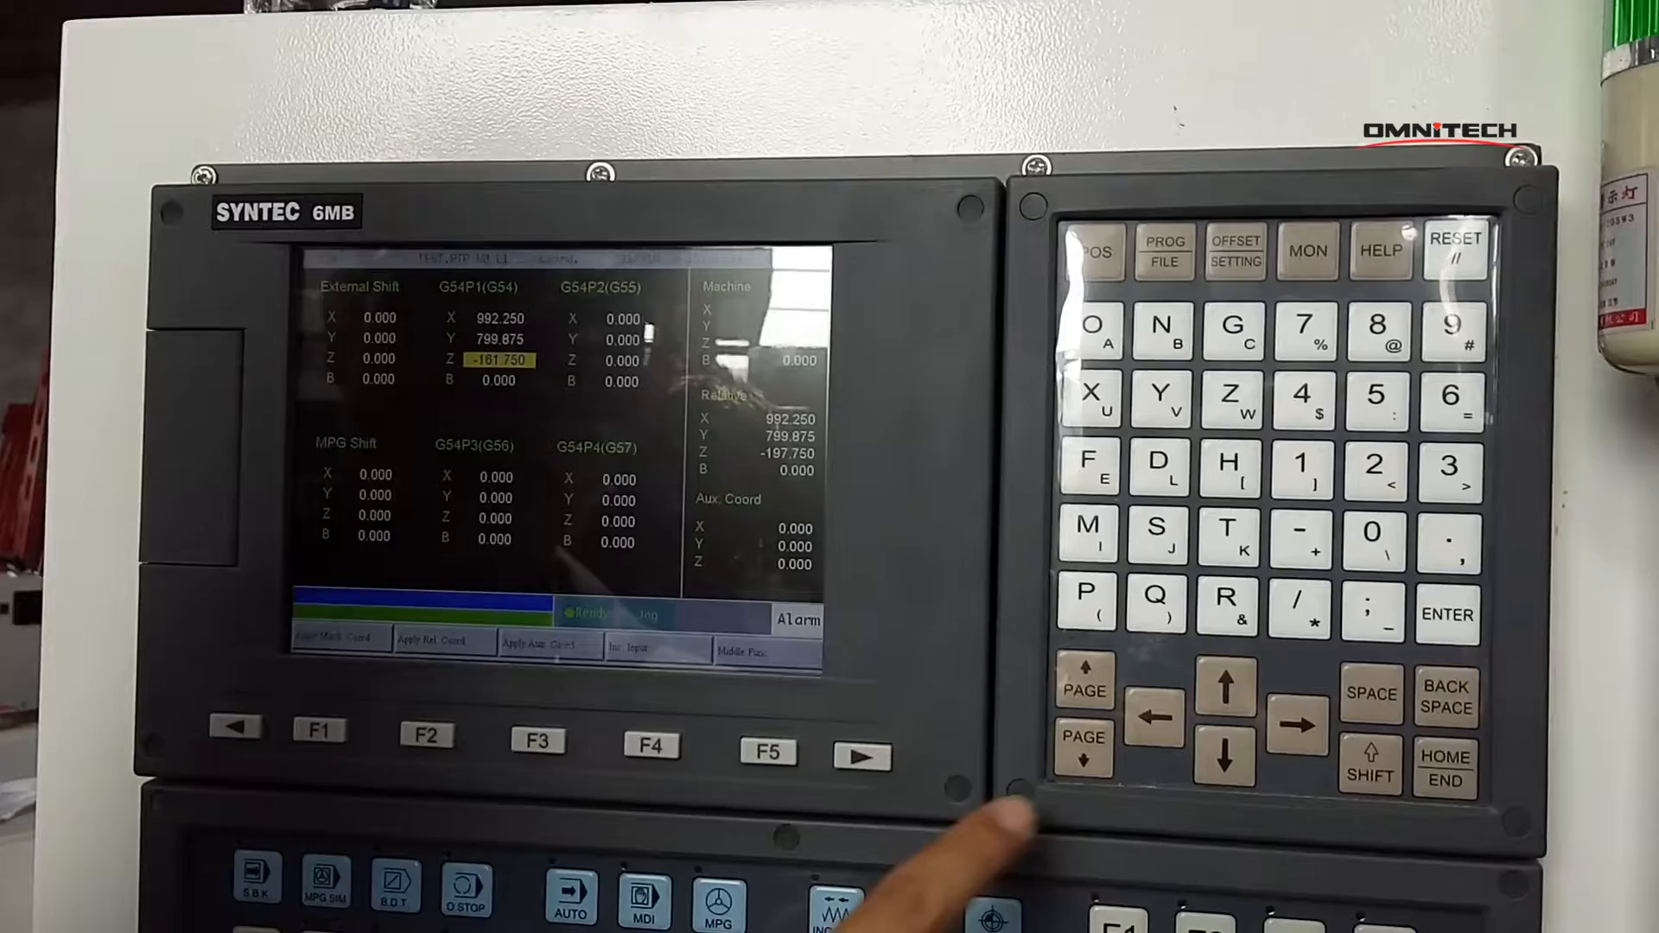
{"action": "left_click", "coordinate": [318, 731]}
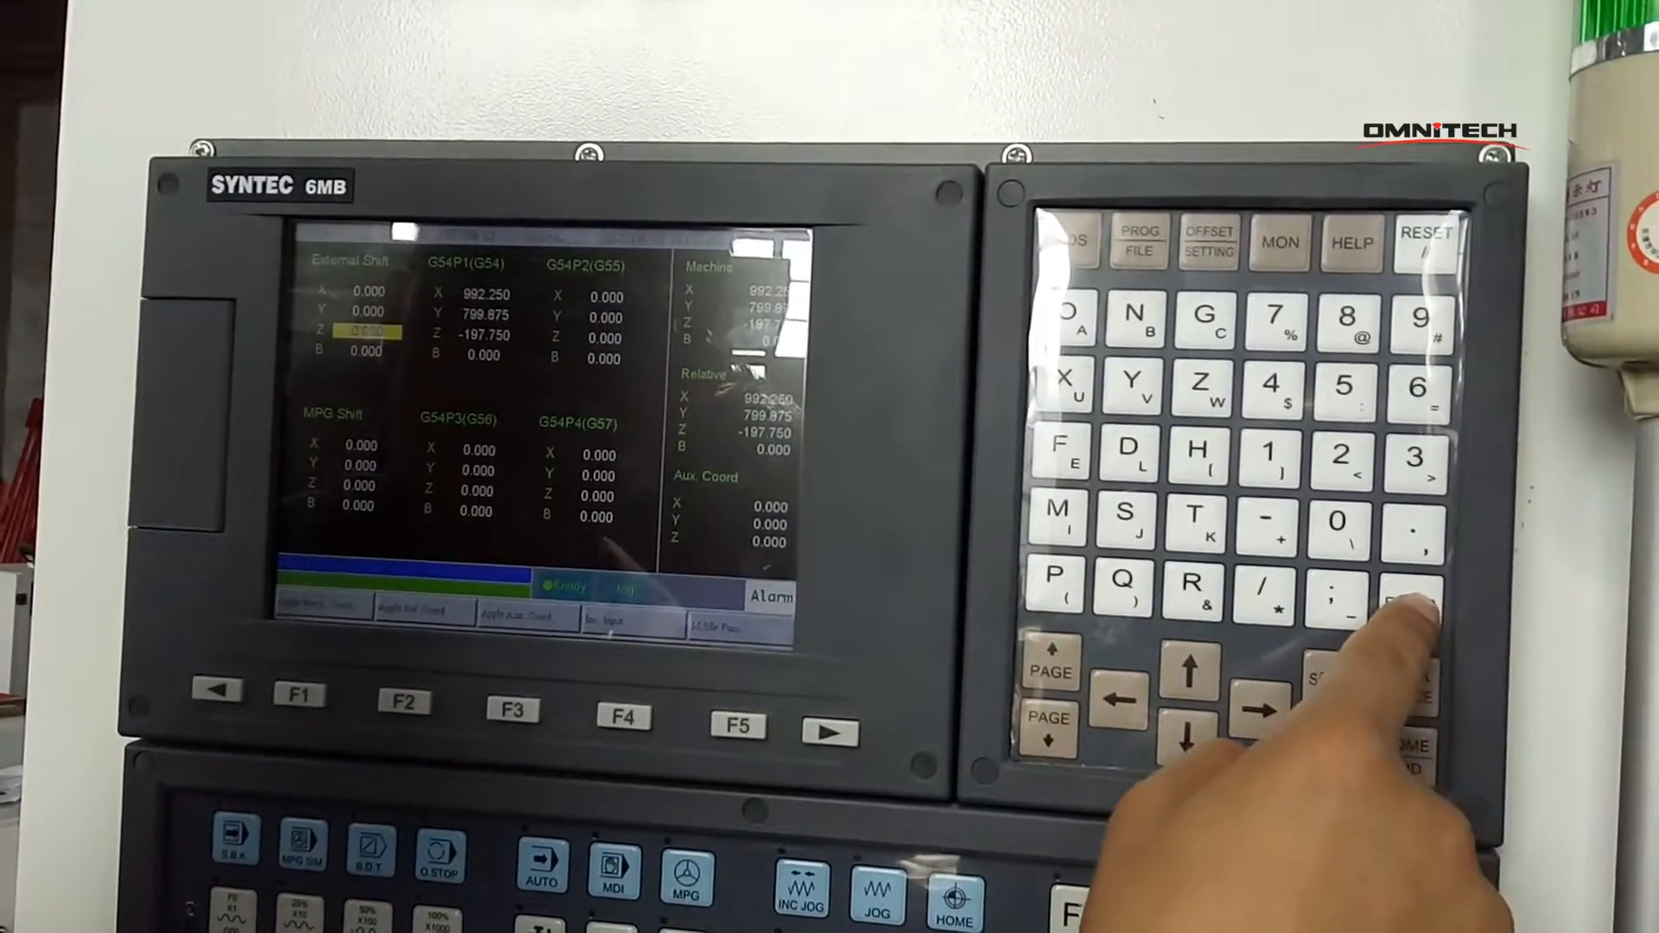
Confirm the G54 offset as X 992.250, Y 799.875, Z -197.750
{"action": "key", "text": "enter"}
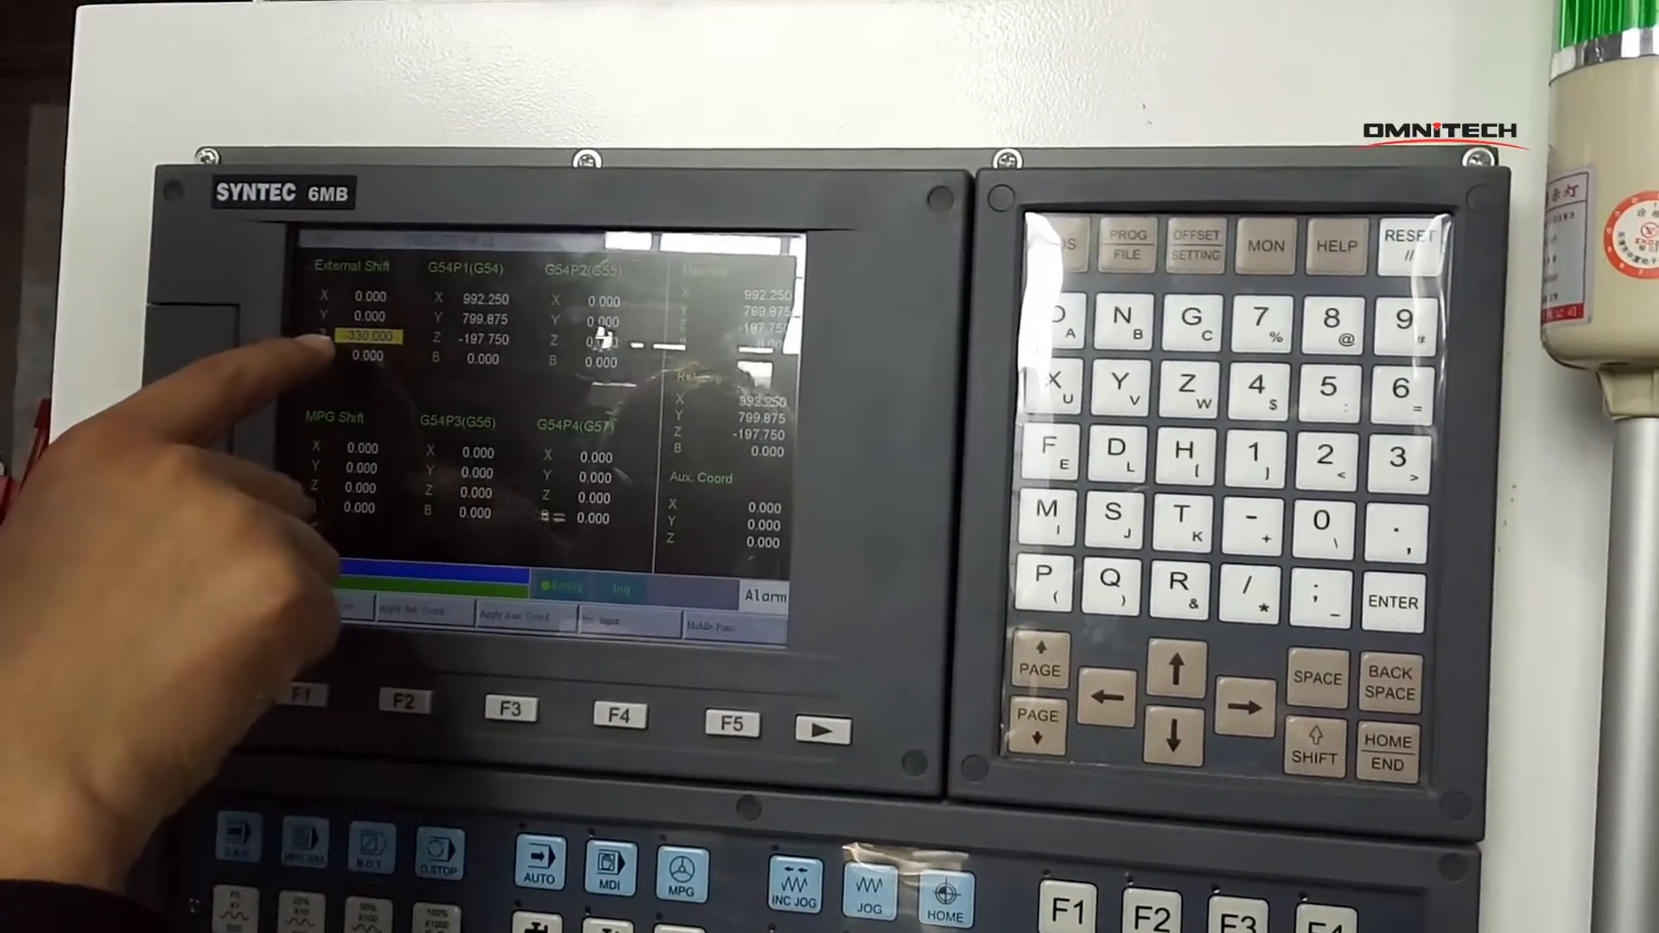